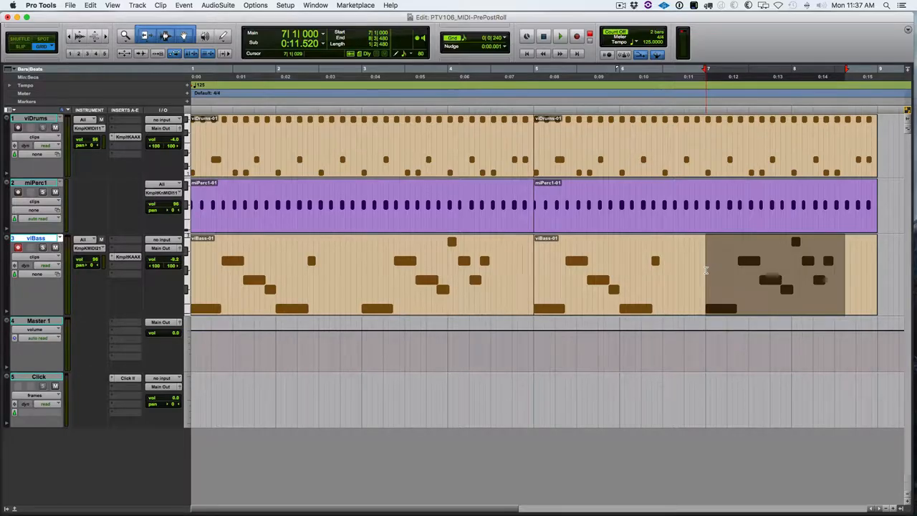
{"action": "mouse_move", "coordinate": [731, 272]}
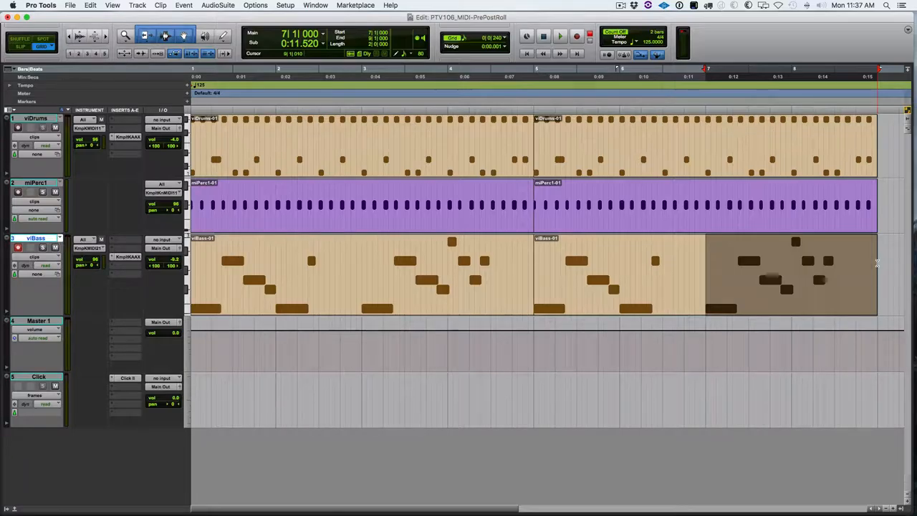
Cycle the Edit mode with F2 after selecting the bass clip's final section.
{"action": "key", "text": "f2"}
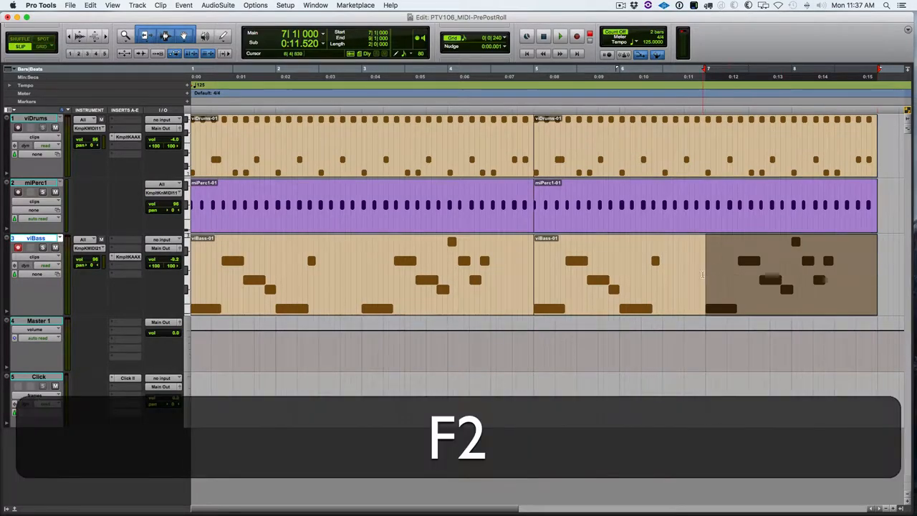
{"action": "key", "text": "f2"}
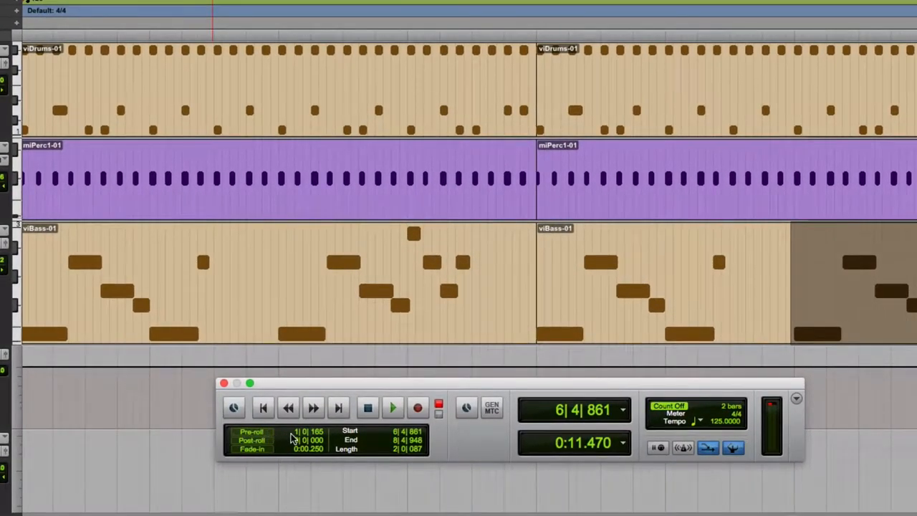
Enter a pre-roll amount in the Transport and move the pre-roll flag in the ruler.
{"action": "left_click", "coordinate": [294, 431]}
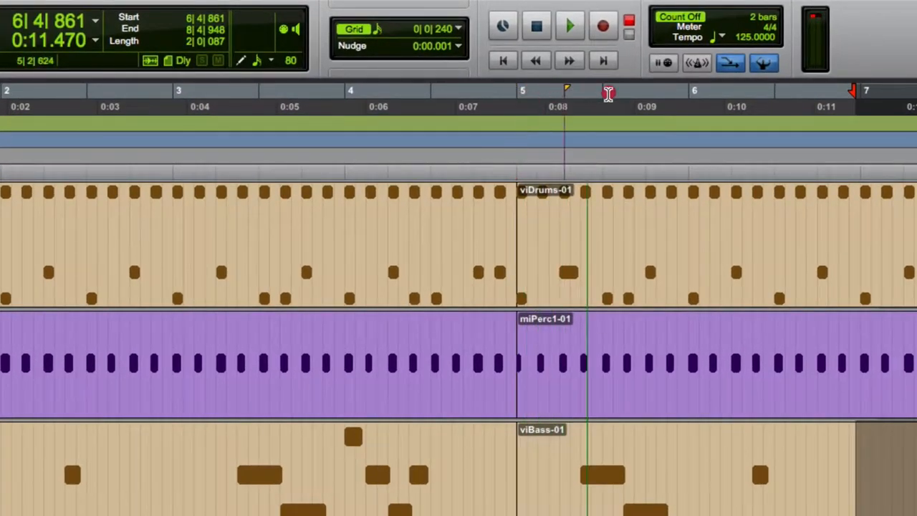
{"action": "left_click", "coordinate": [518, 97]}
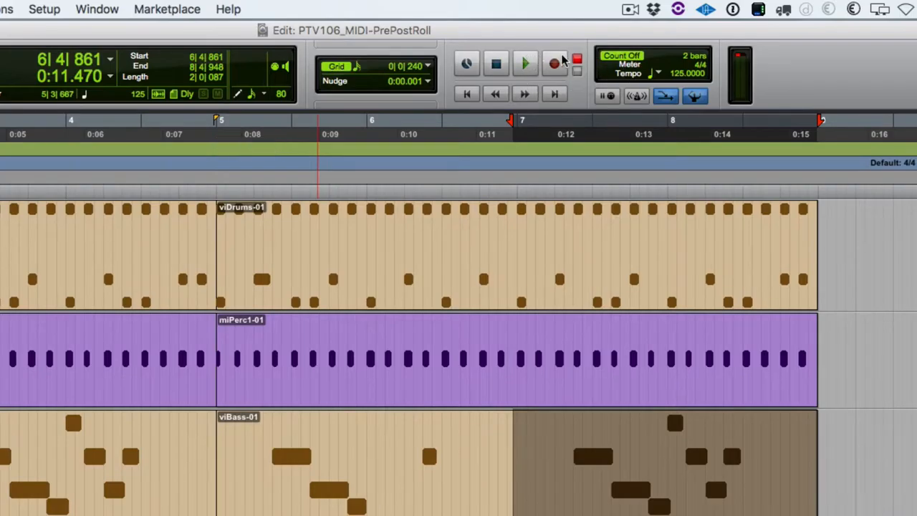
{"action": "mouse_move", "coordinate": [530, 71]}
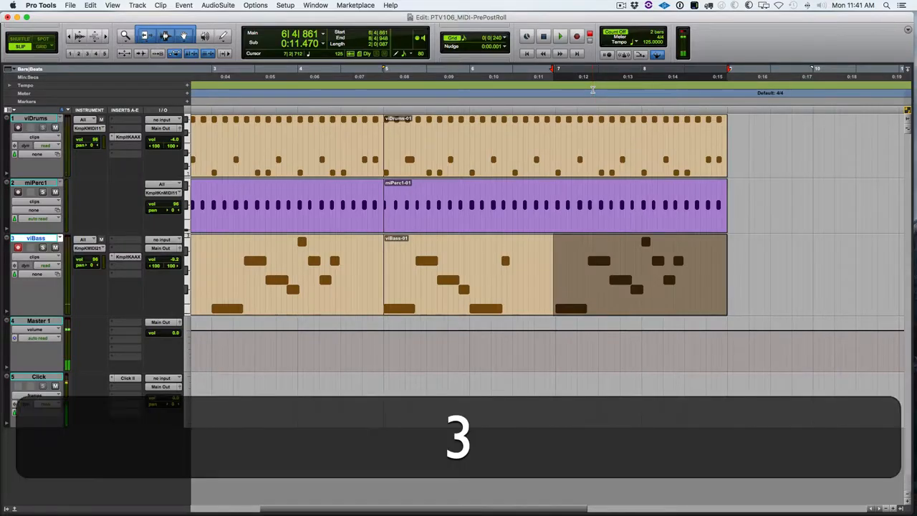
Run the punch-in recording pass over the bass selection, then stop the transport.
{"action": "left_click", "coordinate": [559, 36]}
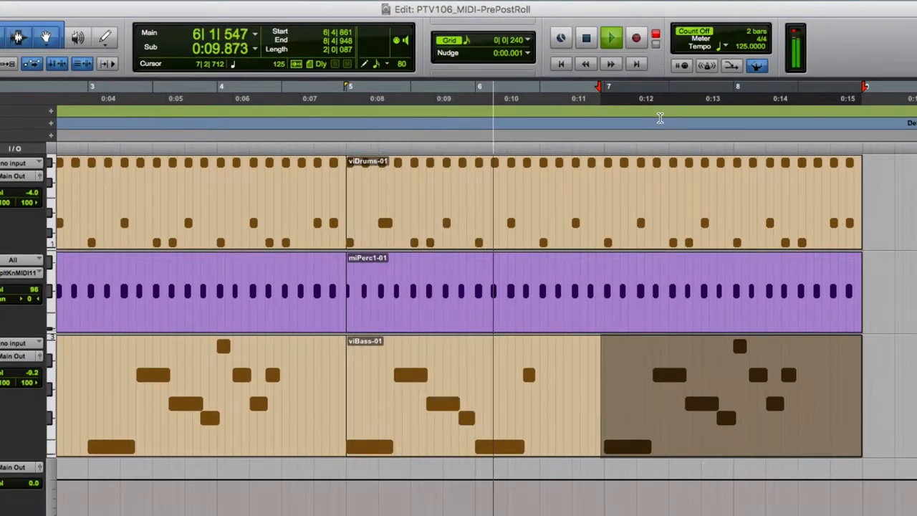
{"action": "left_click", "coordinate": [634, 37]}
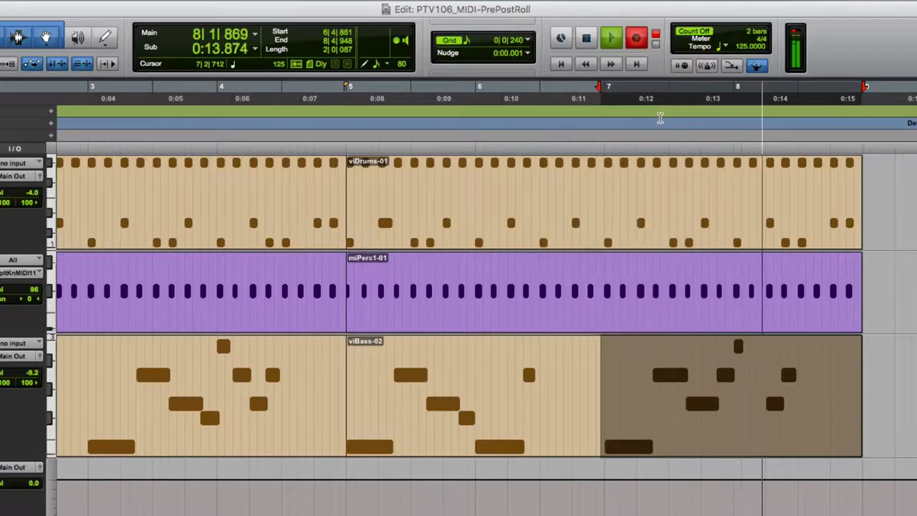
{"action": "left_click", "coordinate": [586, 37]}
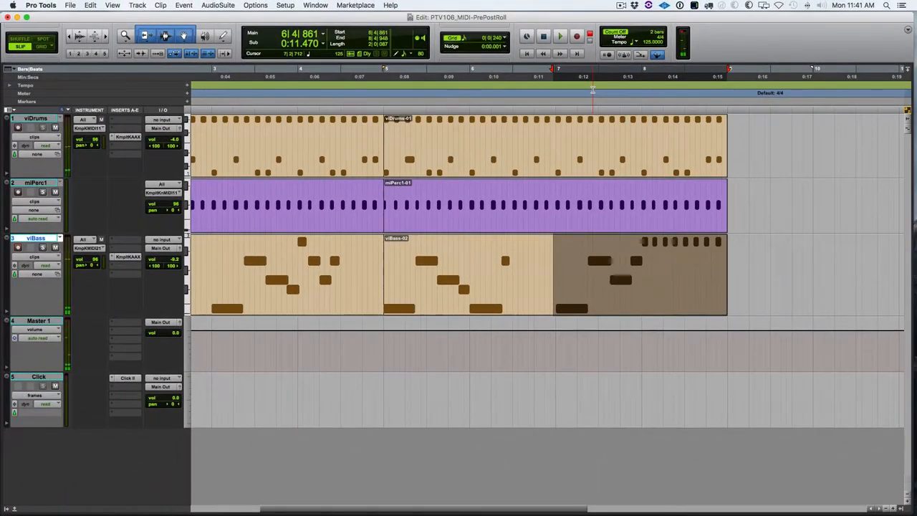
Switch the drum track to Notes view and place a note near the clip's end with the Pencil.
{"action": "key", "text": "cmd+="}
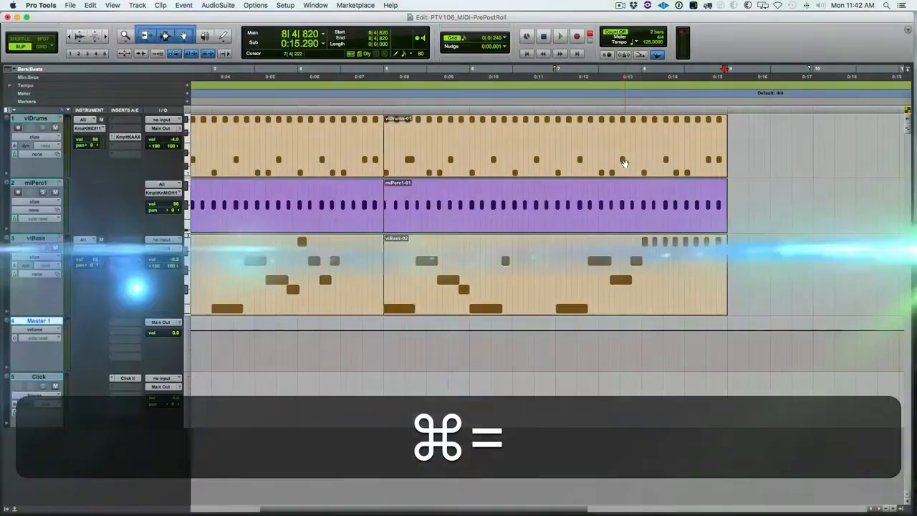
{"action": "key", "text": "cmd+="}
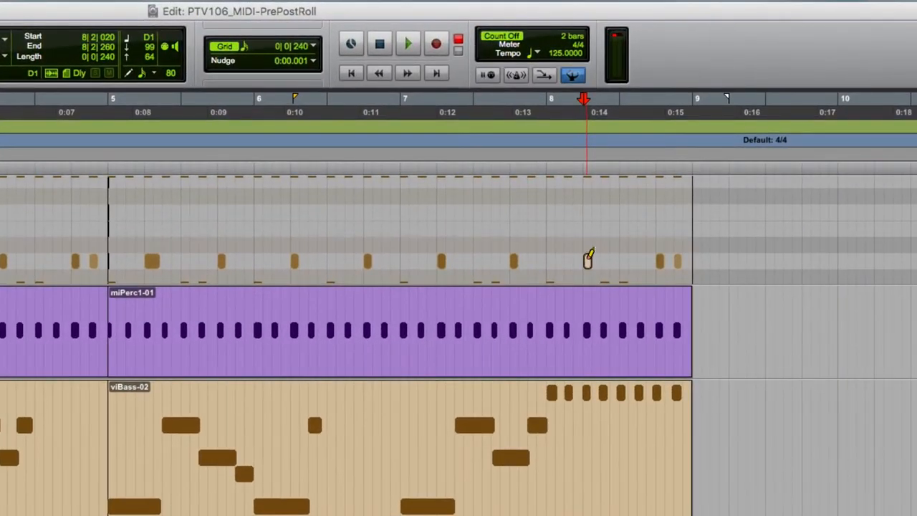
{"action": "left_click", "coordinate": [671, 263]}
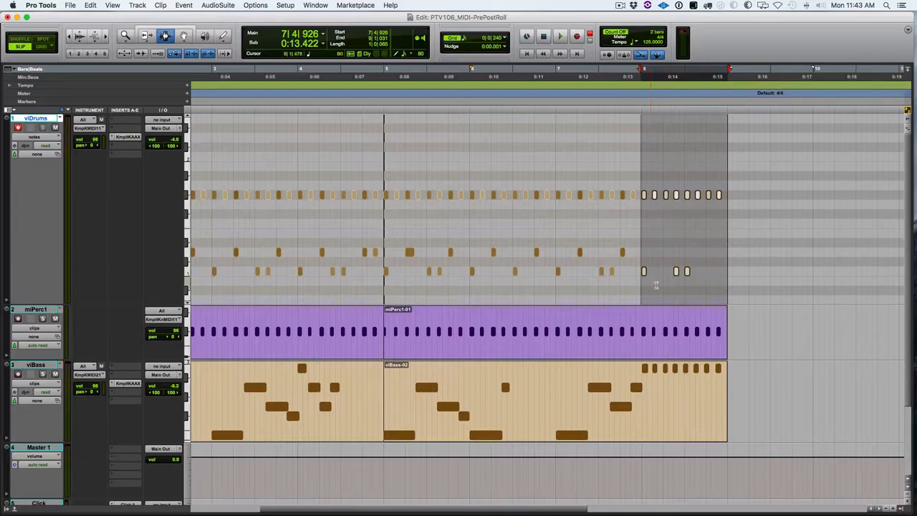
{"action": "mouse_move", "coordinate": [651, 175]}
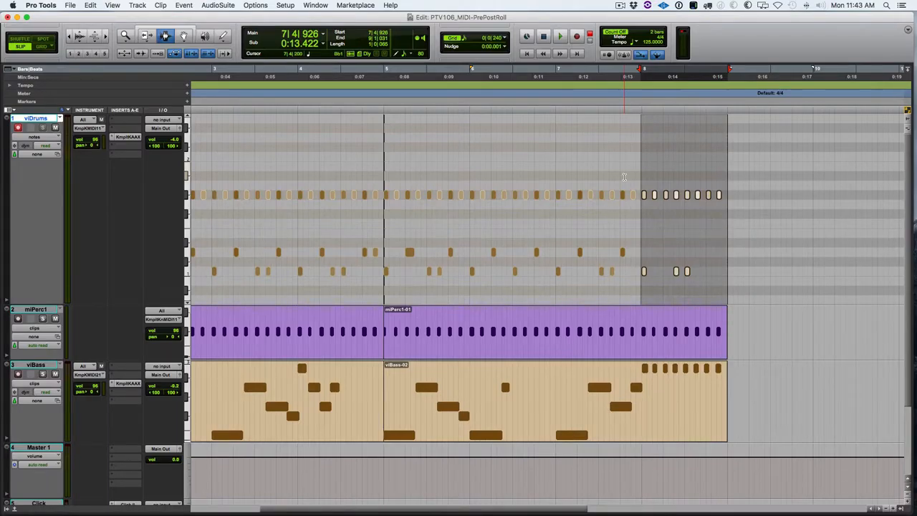
Enlarge the drum track ahead of merge-recording the snare roll into its last bar.
{"action": "left_click", "coordinate": [18, 128]}
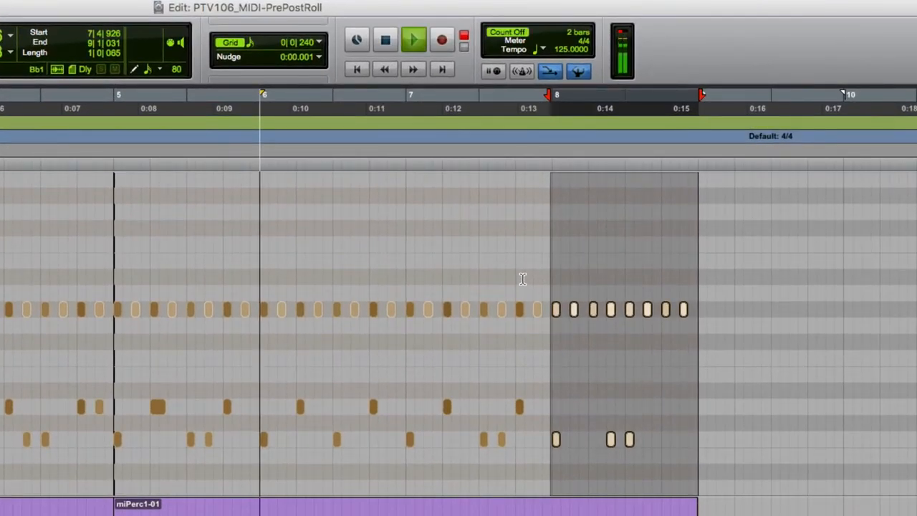
{"action": "left_click", "coordinate": [442, 40]}
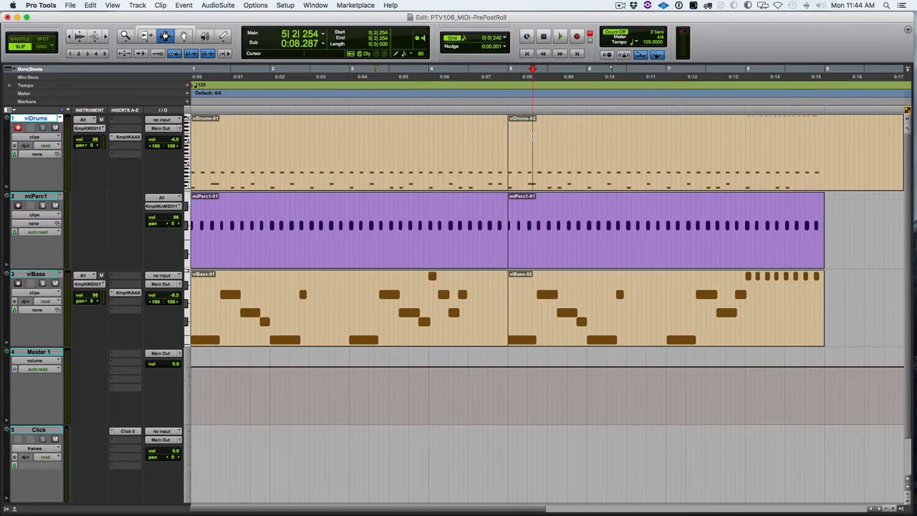
Toggle Pre/Post-Roll with Command+K and show the Options menu containing that entry.
{"action": "left_click", "coordinate": [559, 36]}
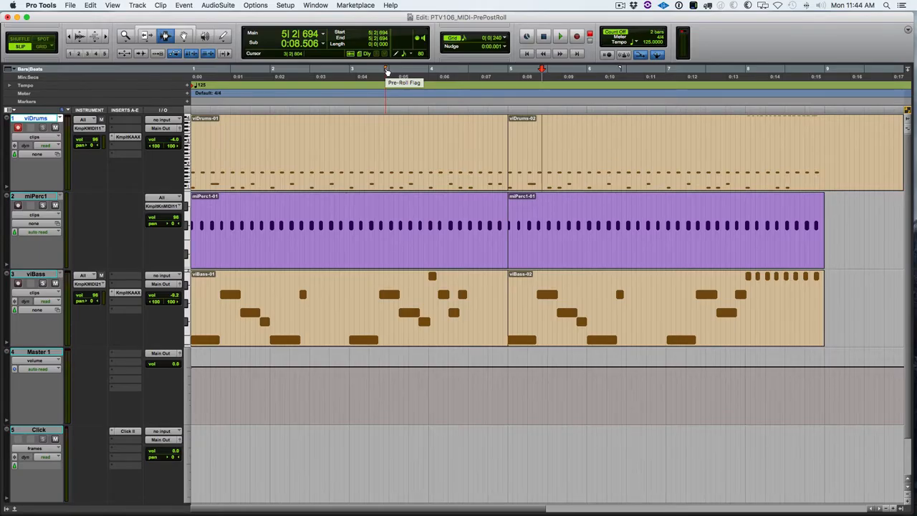
{"action": "key", "text": "cmd+k"}
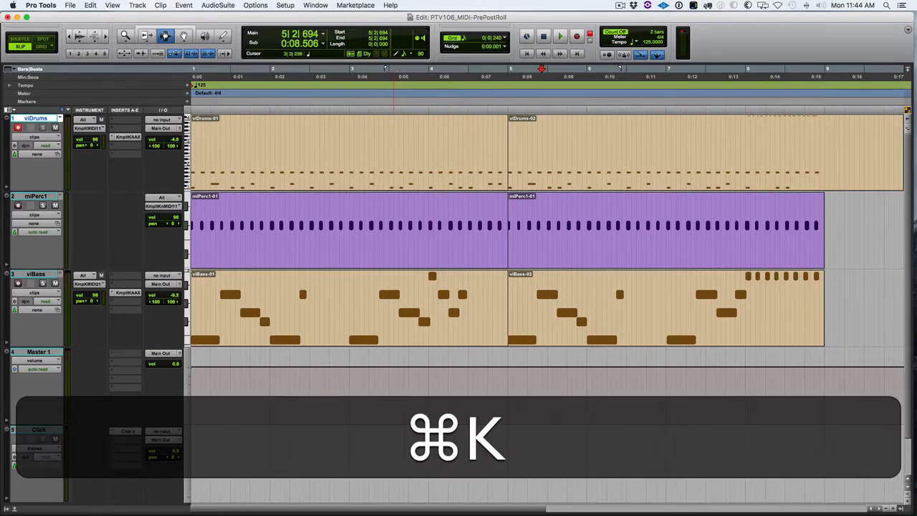
{"action": "left_click", "coordinate": [255, 6]}
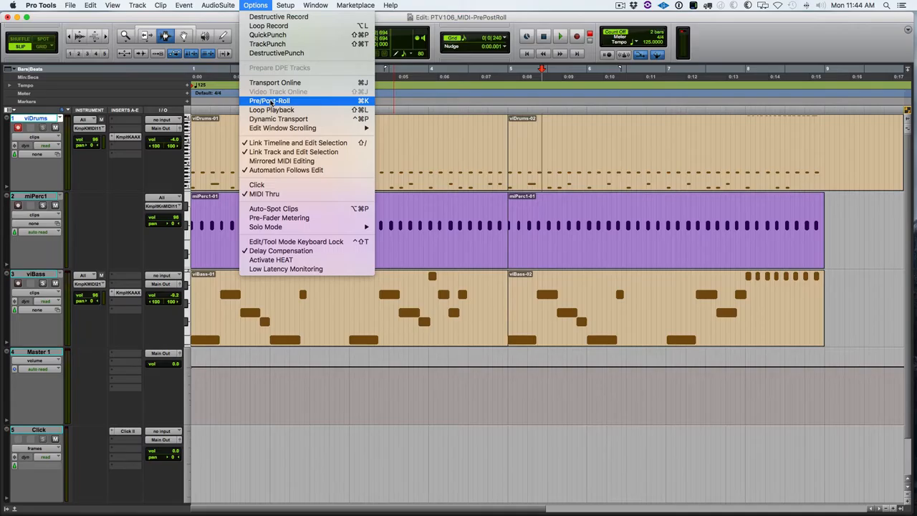